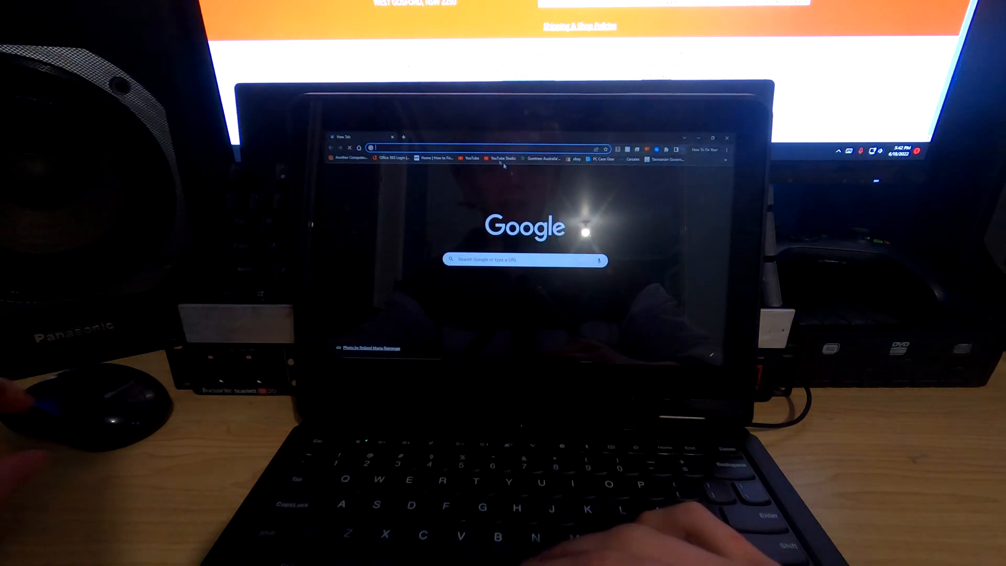
- Search Google for "download firefox" from Chrome's address bar
type("downloa")
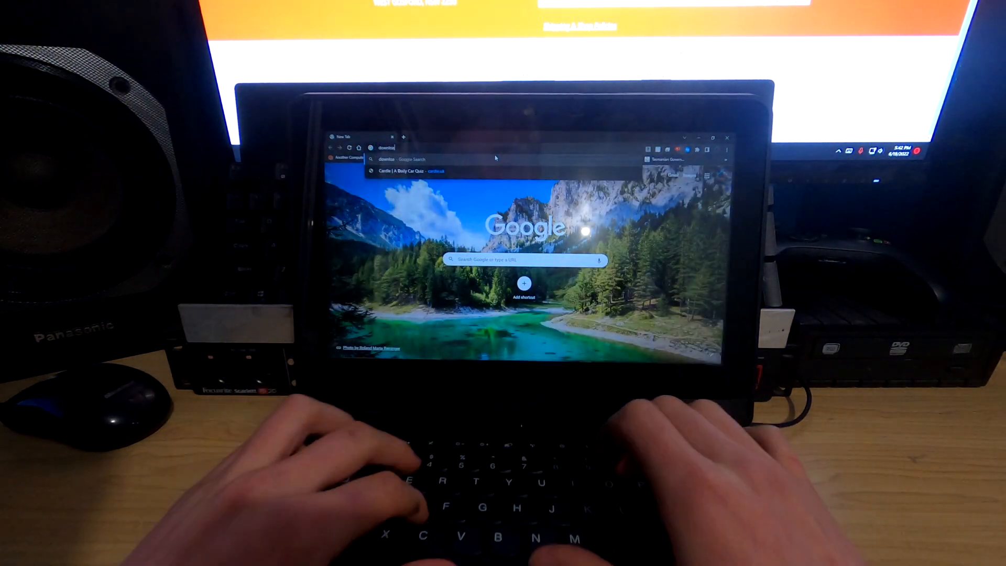
type("download firefox")
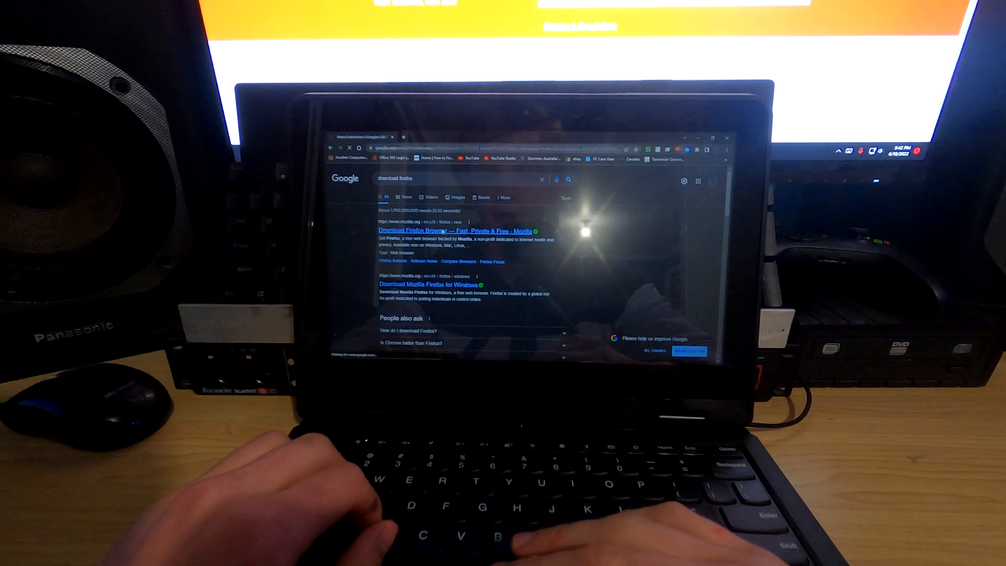
- Download the Firefox installer from Mozilla's download page
left_click(455, 230)
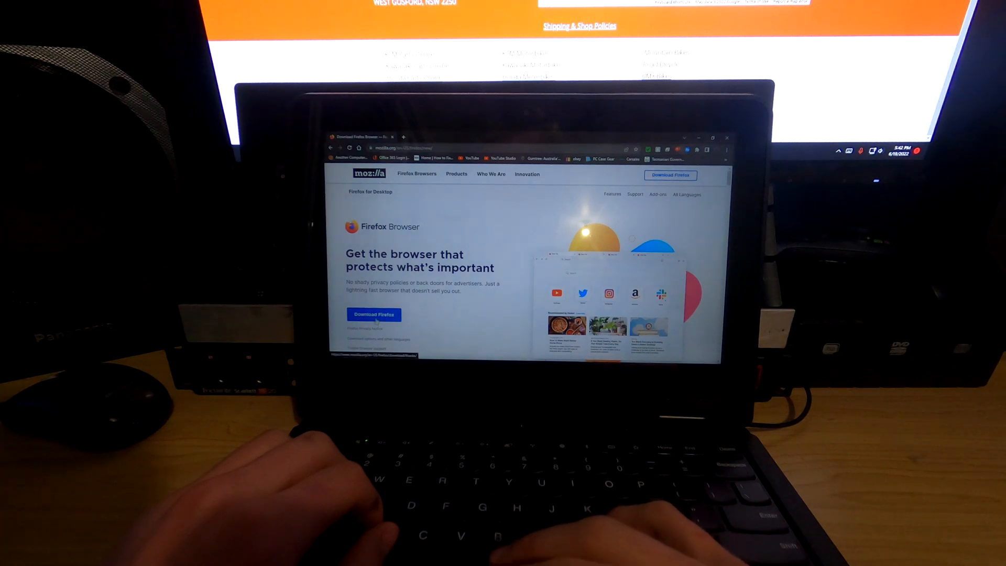
left_click(374, 314)
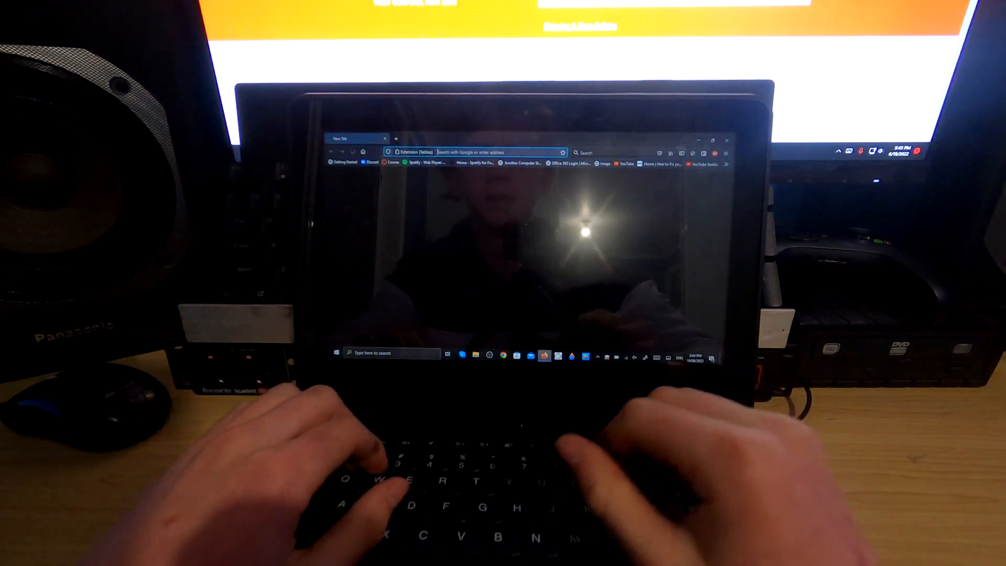
- Search Google for "phil swift" and show the image results
type("phi")
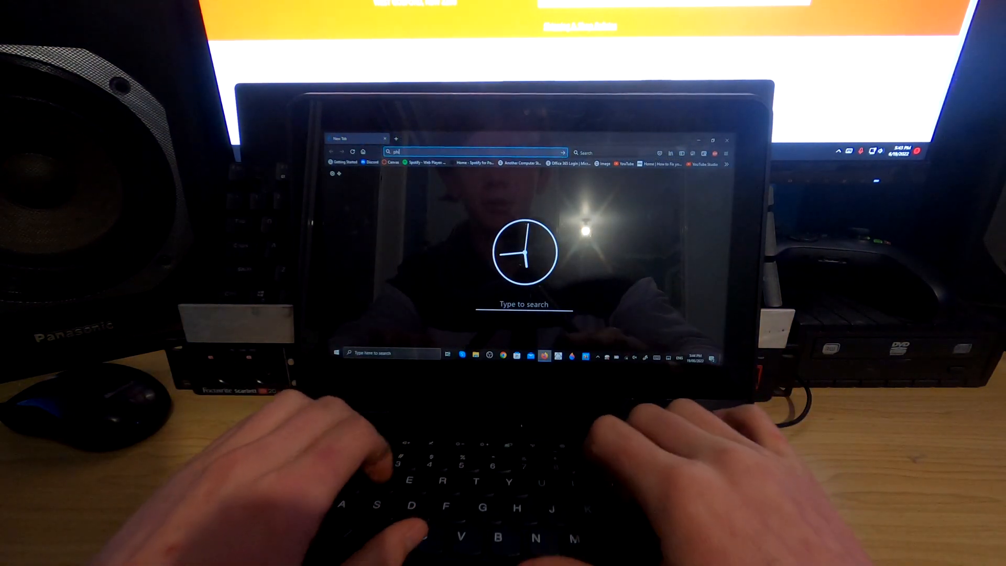
type("phil swift")
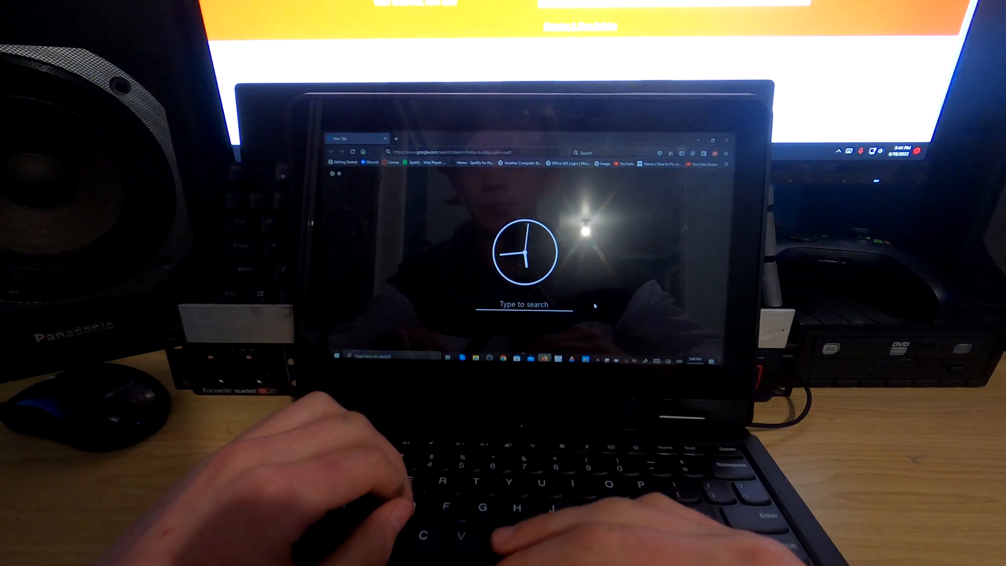
type("phil swift")
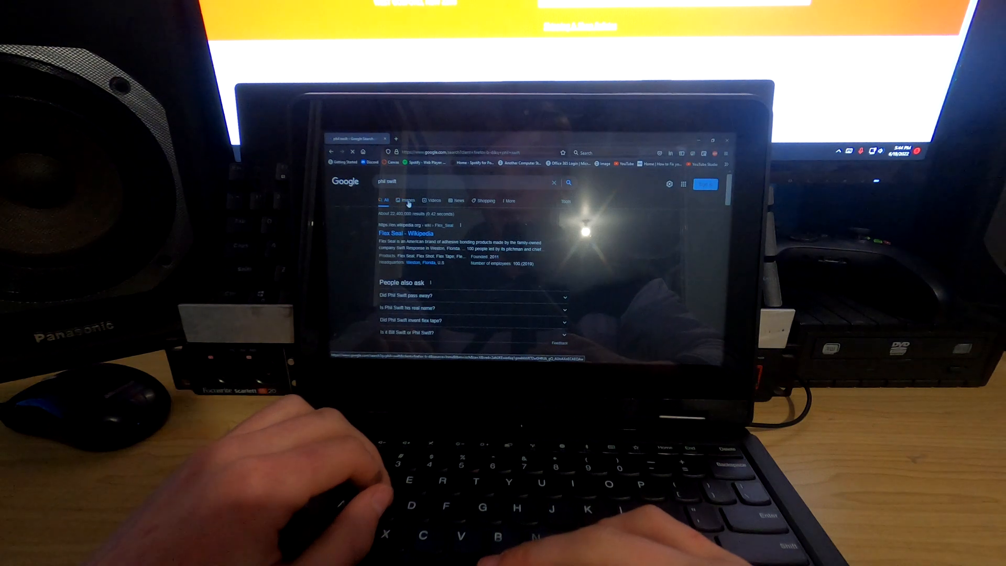
left_click(406, 200)
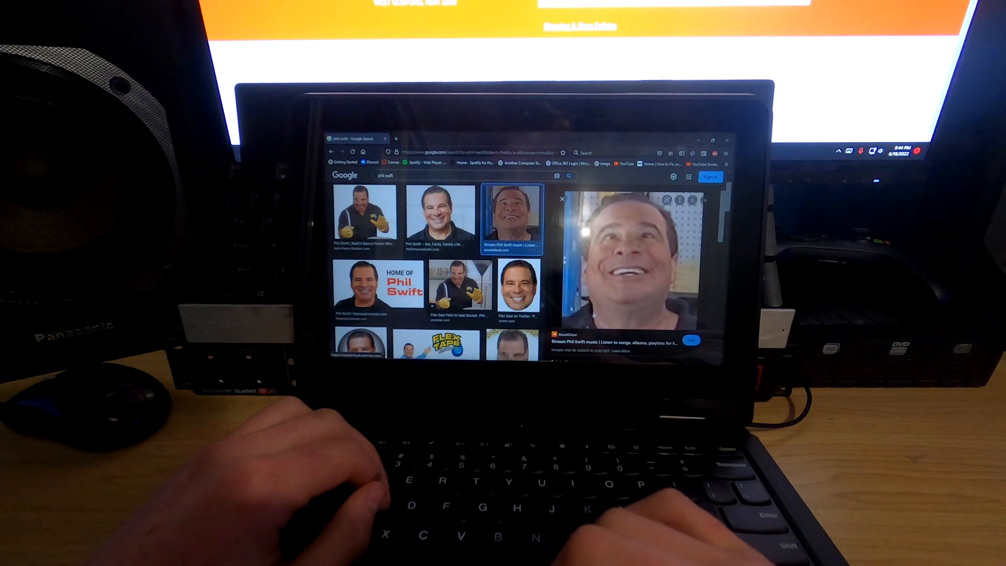
- Preview the Steam Community picture of Phil Swift with devil horns
scroll("down", 3)
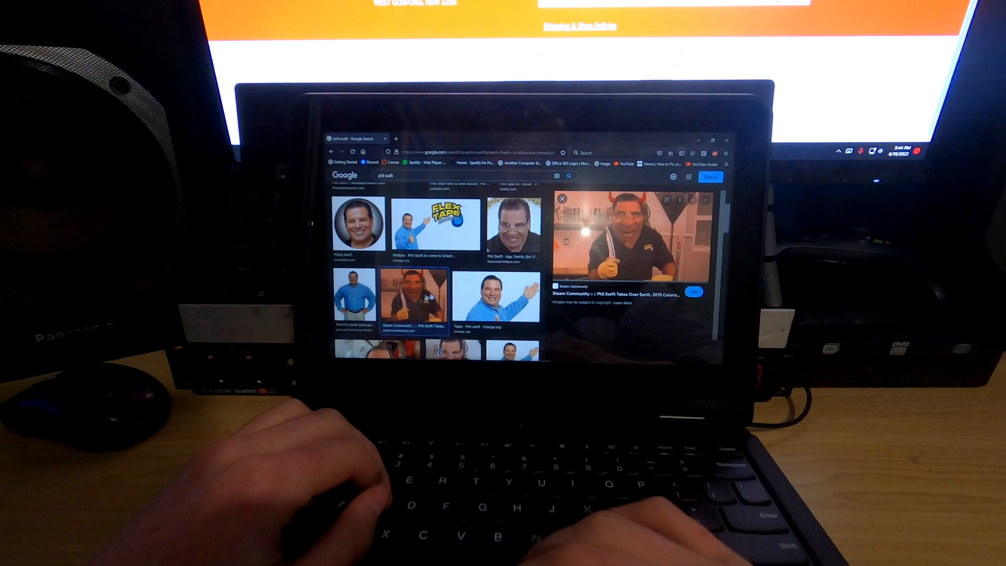
left_click(415, 298)
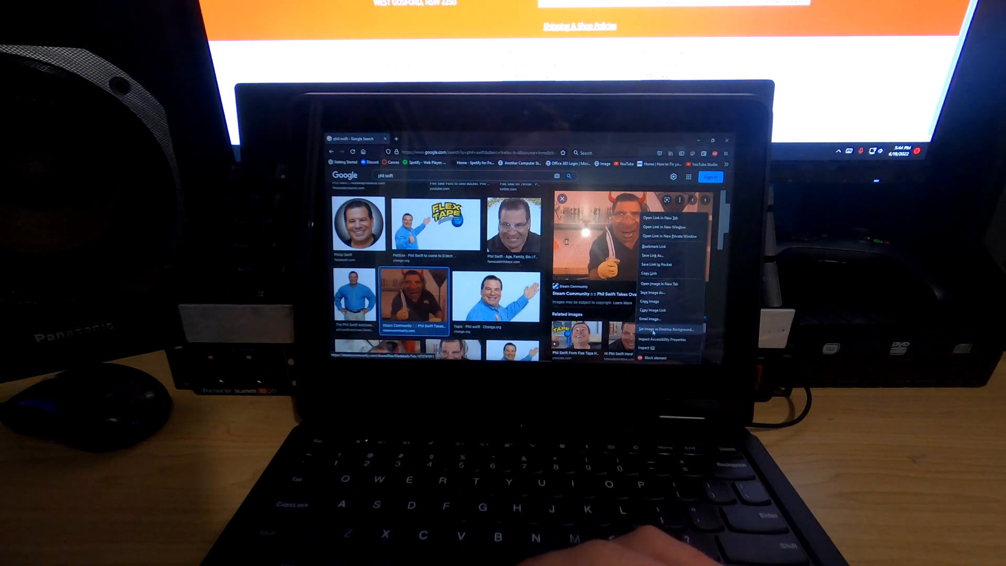
- Start Set Image as Desktop Background for the devil-horns picture and choose a Position option
left_click(668, 328)
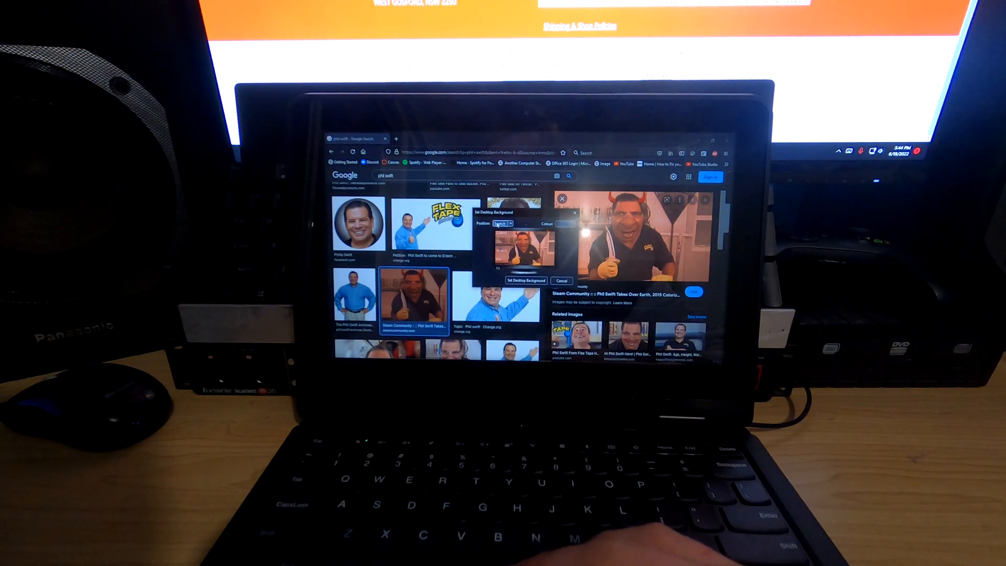
left_click(503, 223)
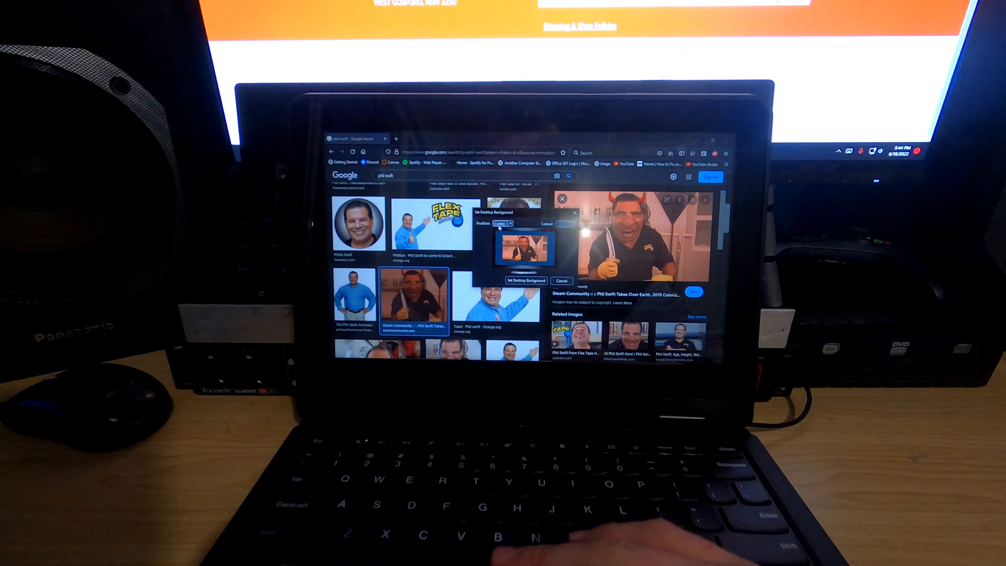
left_click(502, 223)
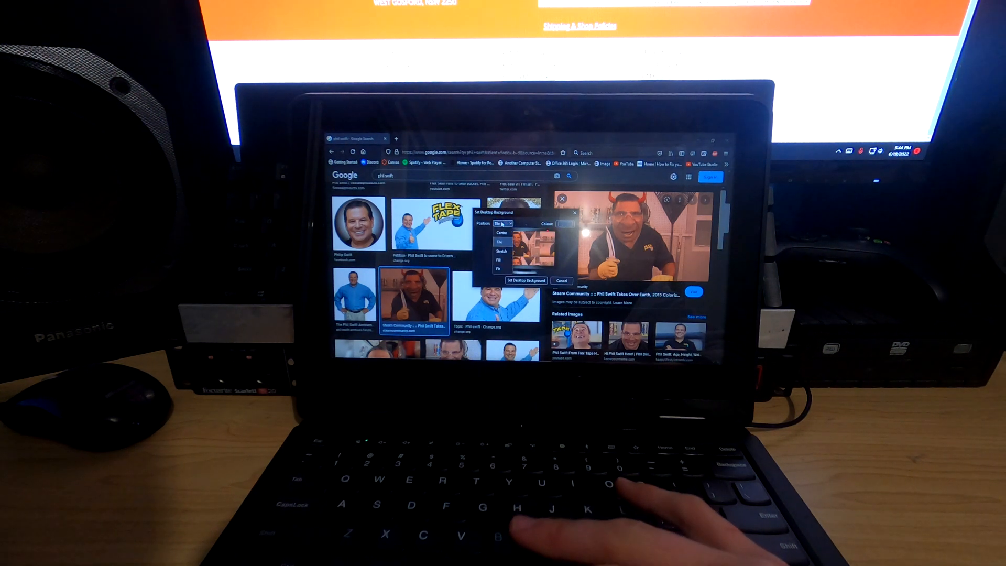
left_click(502, 222)
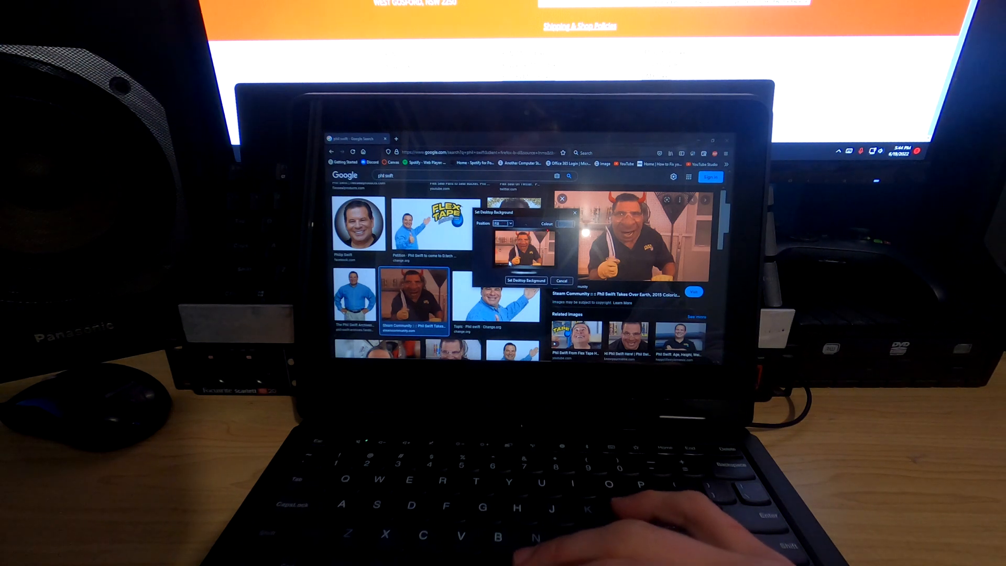
left_click(505, 223)
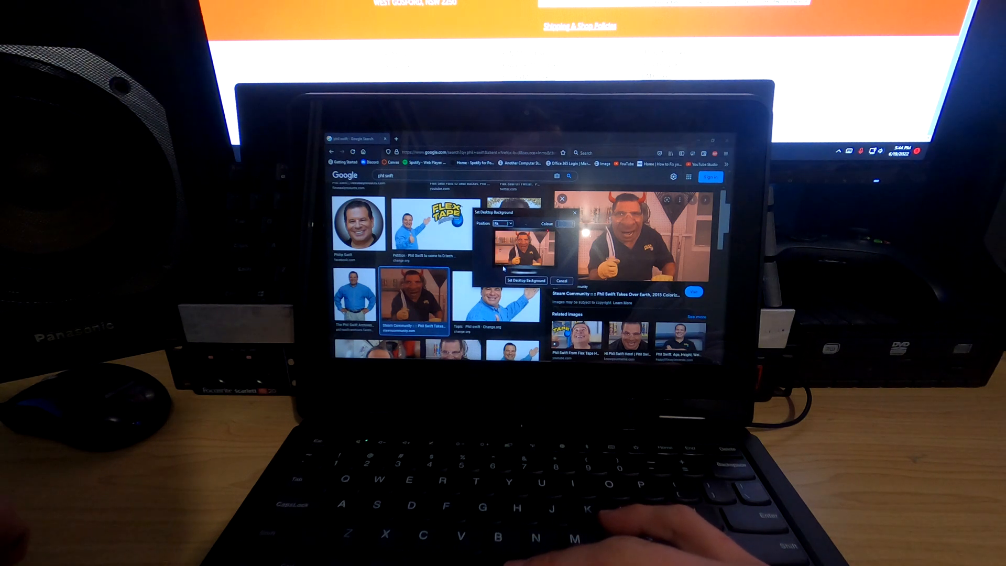
- Apply the wallpaper, then select the most pointless mask picture in Pictures
left_click(506, 223)
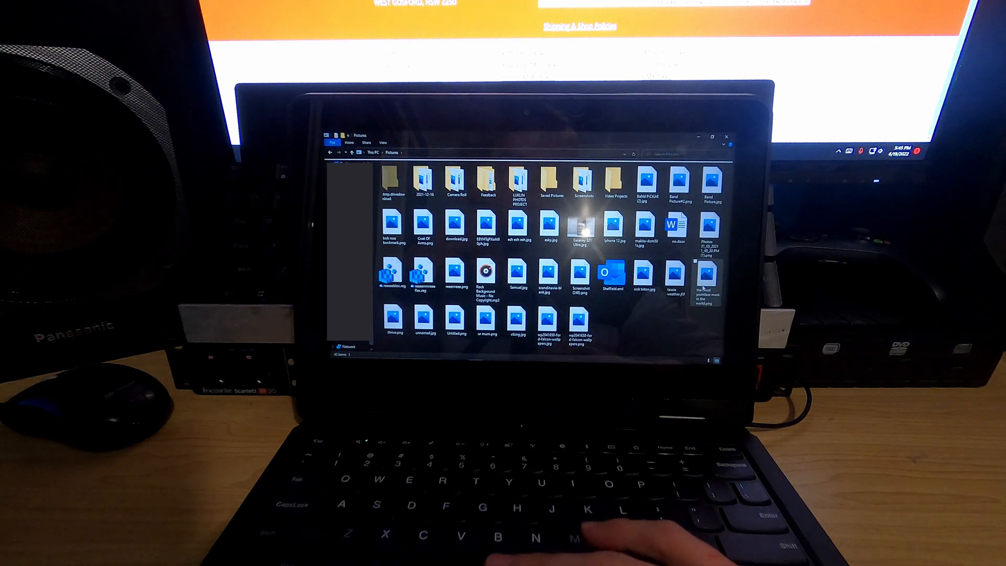
left_click(708, 285)
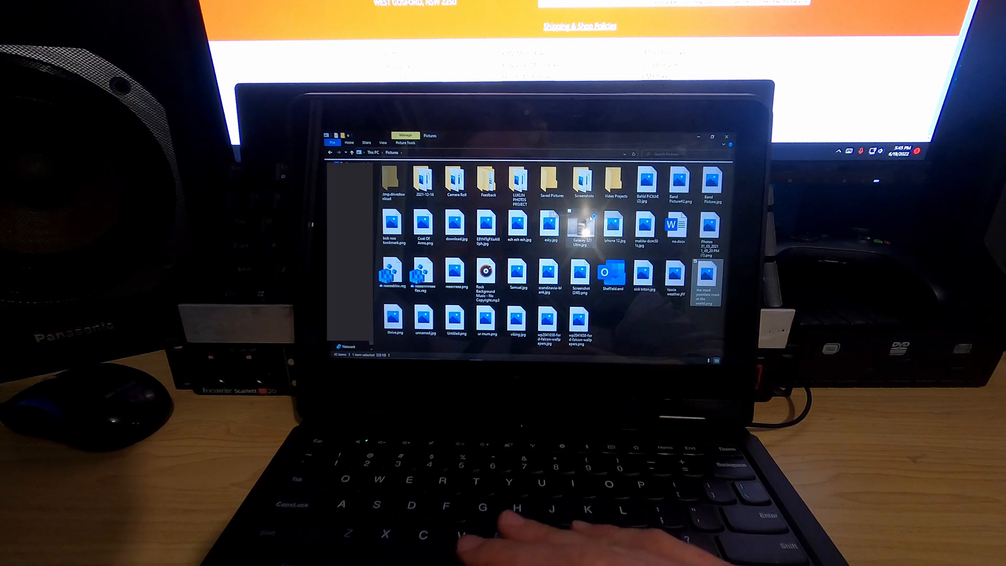
- Open the pointless-mask picture in Firefox and bring up its image context menu
double_click(706, 282)
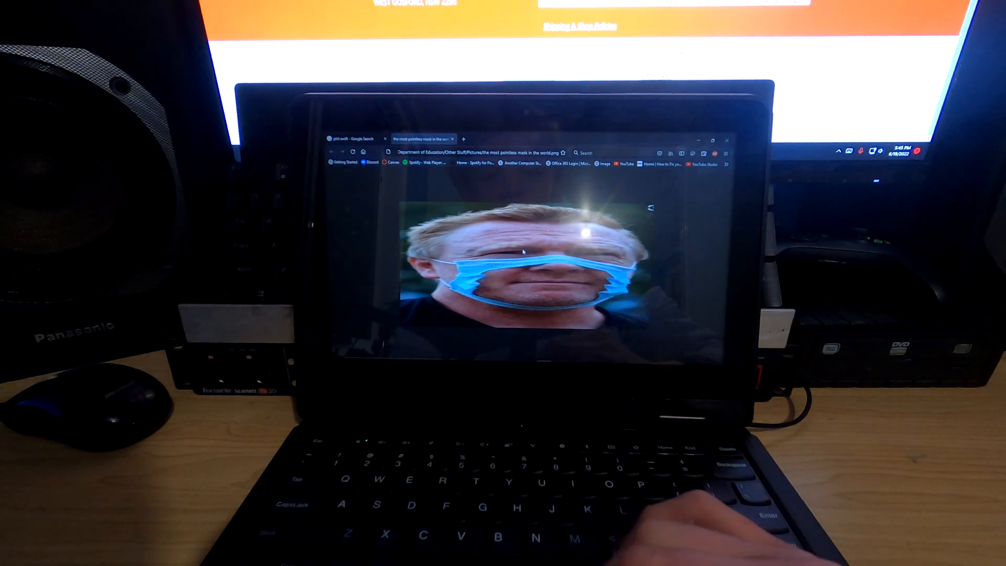
right_click(523, 251)
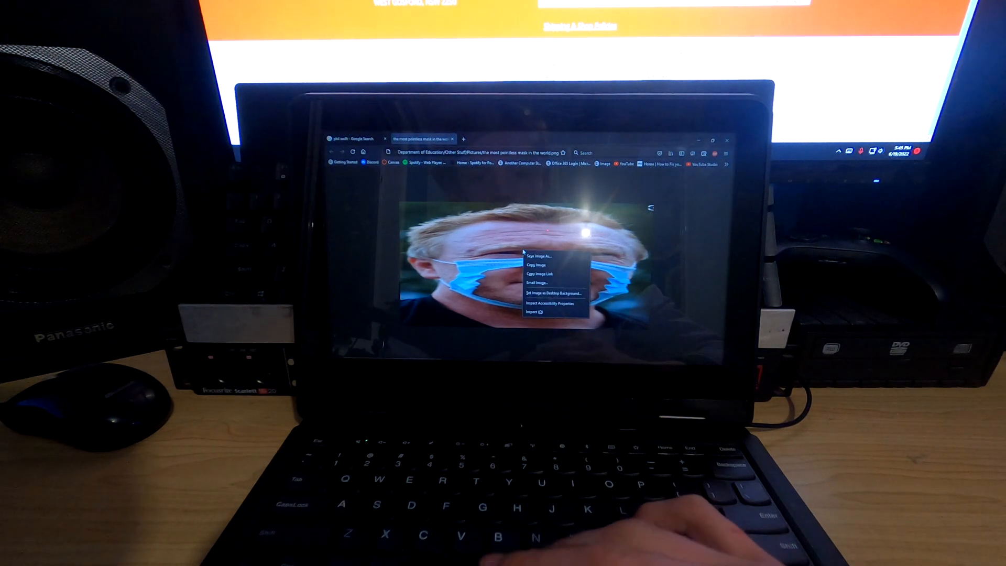